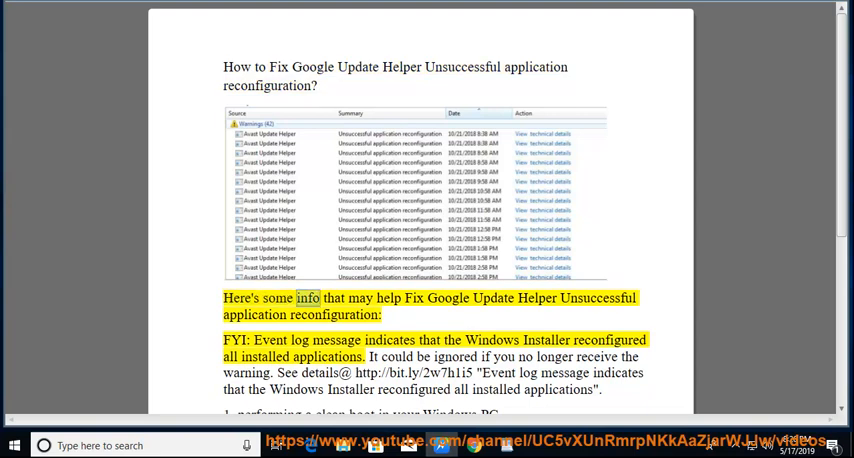
Highlight the intro's key words: info, reconfiguration and indicates
double_click(598, 298)
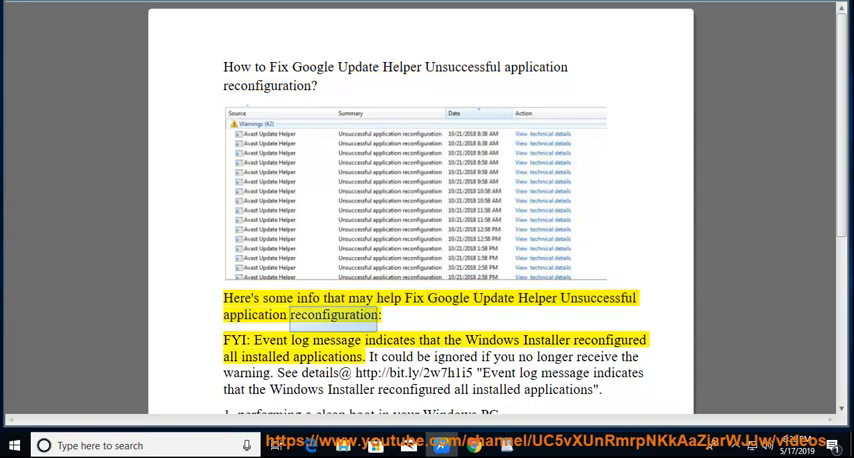
double_click(390, 340)
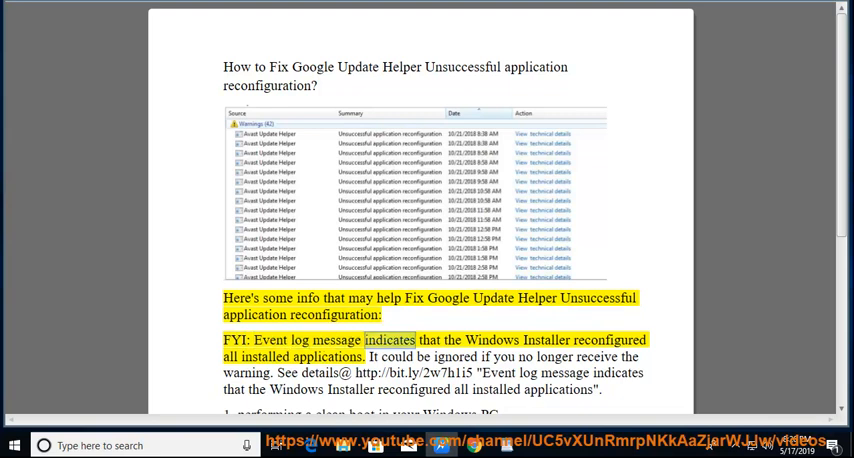
double_click(268, 356)
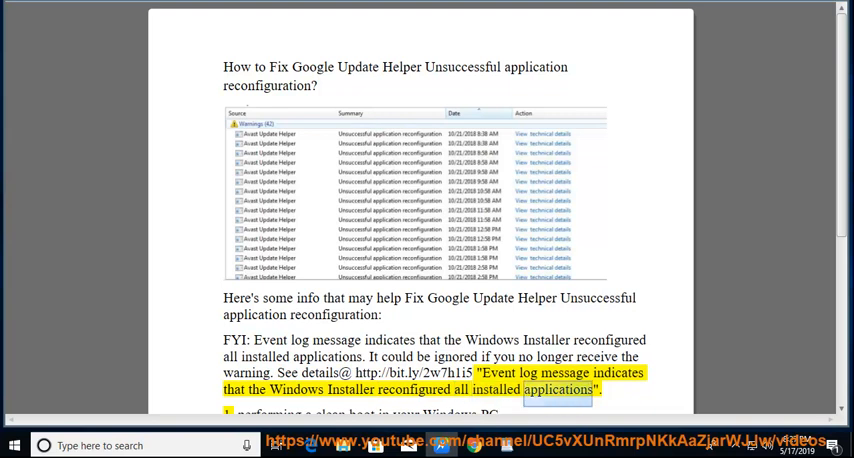
Move down the guide to fix 1, performing a clean boot
scroll("down", 3)
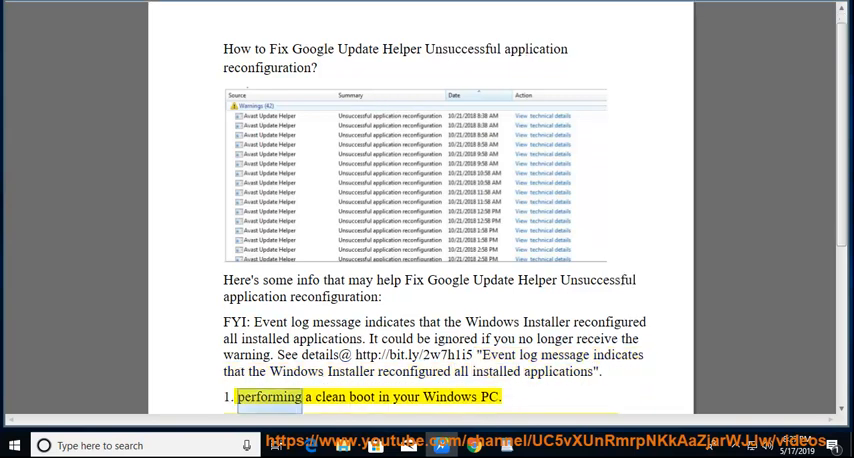
scroll("down", 3)
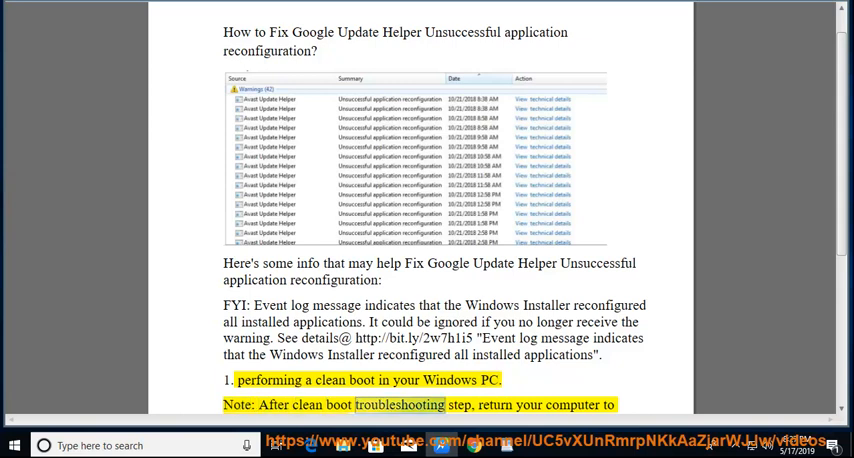
scroll("down", 3)
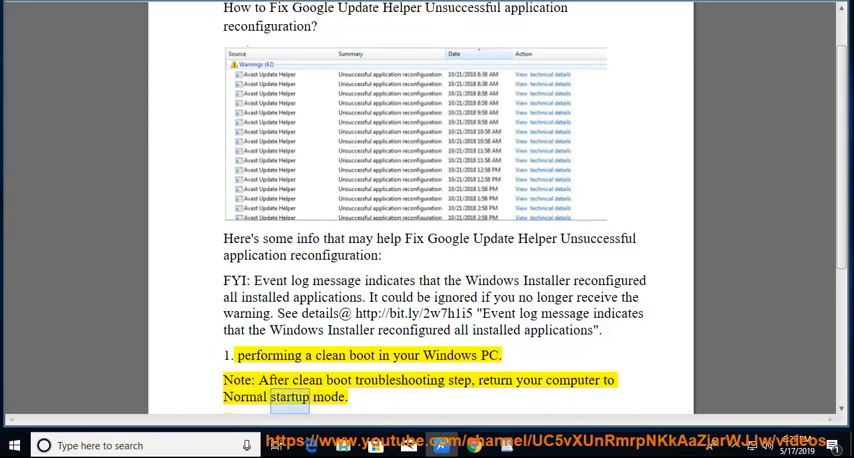
scroll("down", 3)
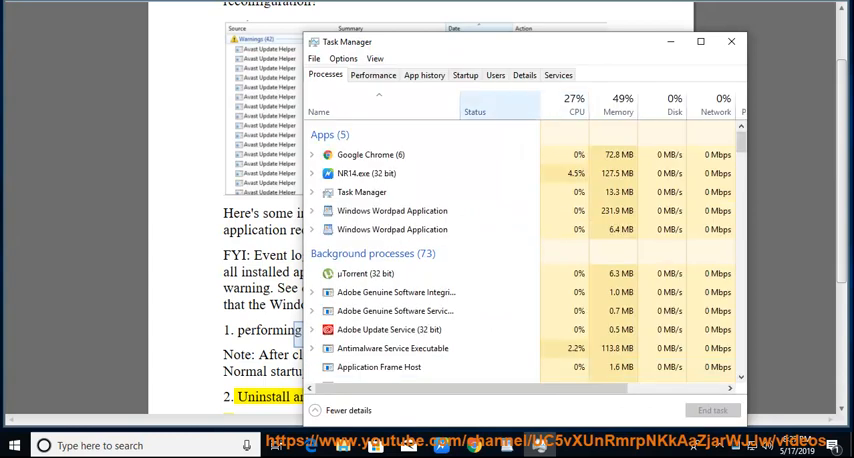
Review startup entries Autodesk Desktop App, Google Update Core and Tonec download manager
left_click(466, 76)
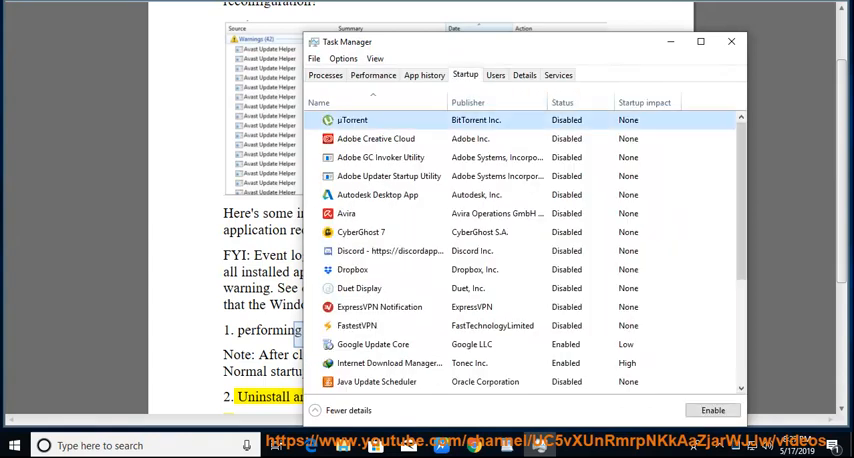
left_click(376, 194)
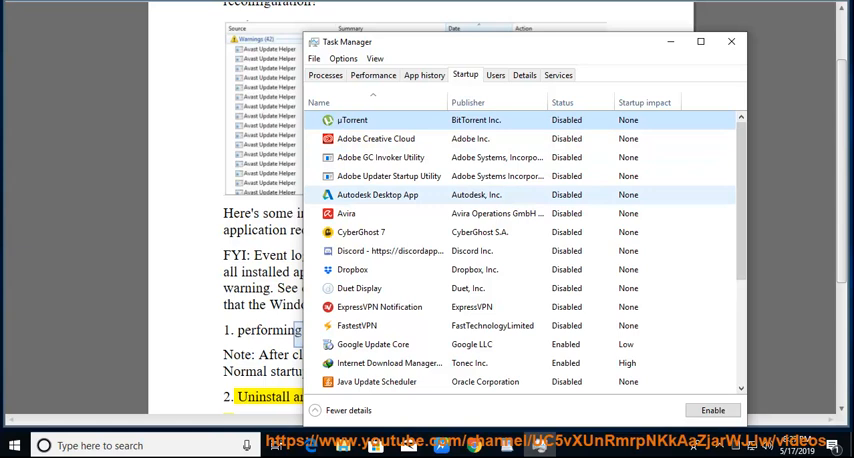
left_click(372, 344)
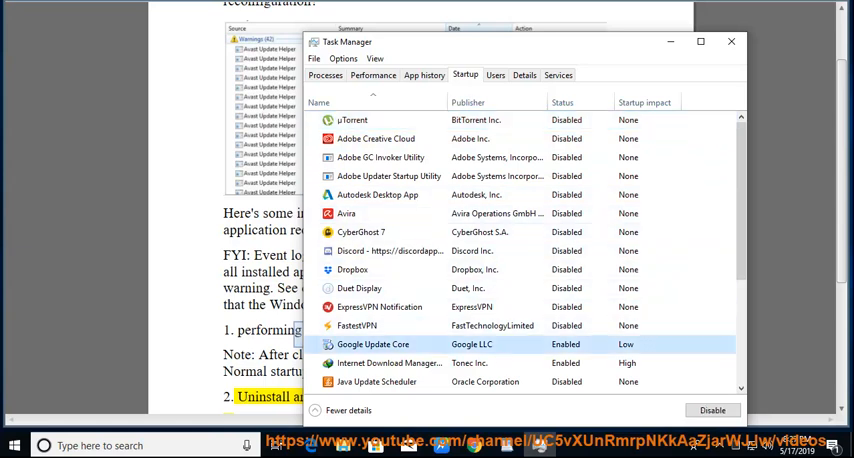
left_click(390, 362)
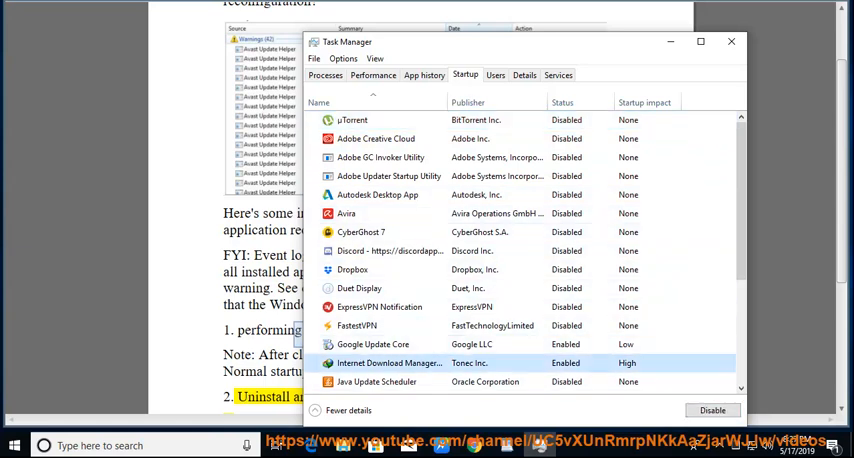
Continue down the startup list to the Microsoft Windows Security entry
scroll("down", 3)
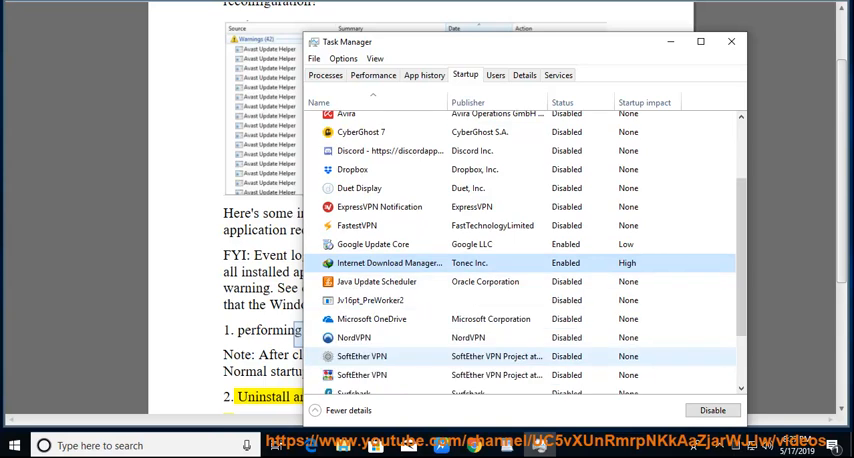
scroll("down", 3)
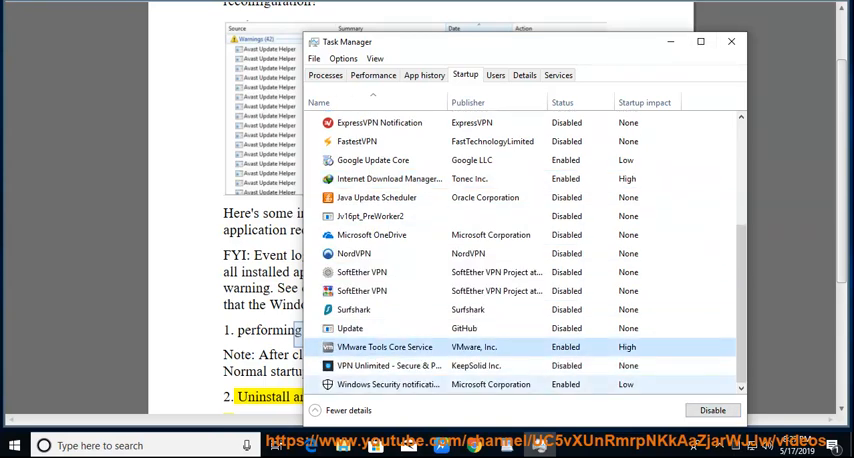
left_click(400, 384)
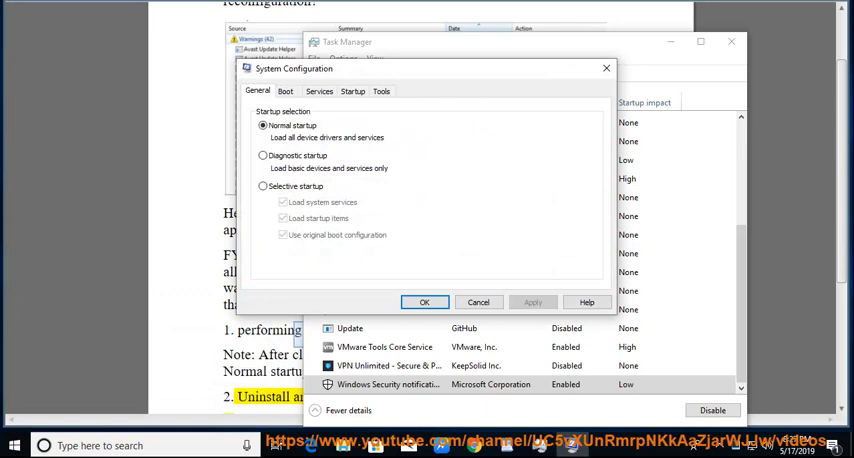
View the Services list in System Configuration and close it without applying changes
left_click(320, 92)
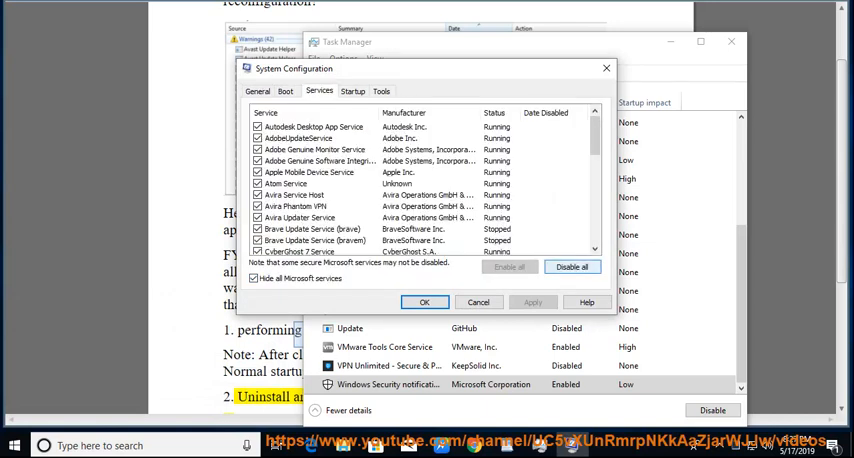
left_click(572, 266)
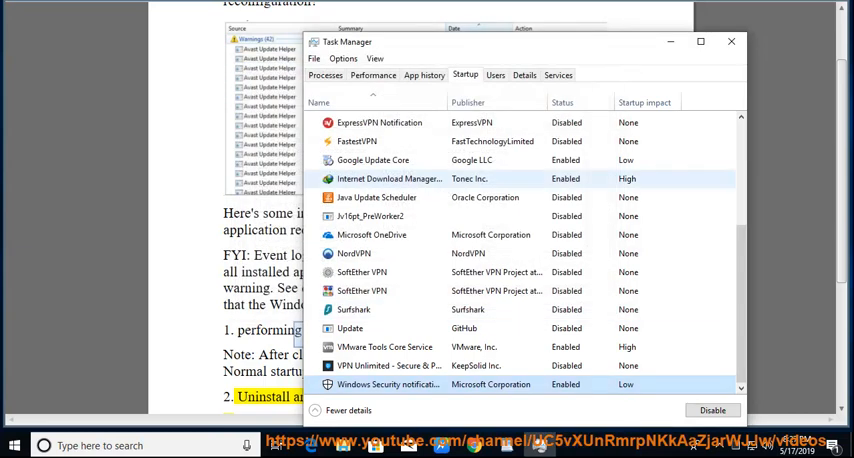
Close Task Manager and move the guide down to fix 2 on network adapter drivers
left_click(732, 42)
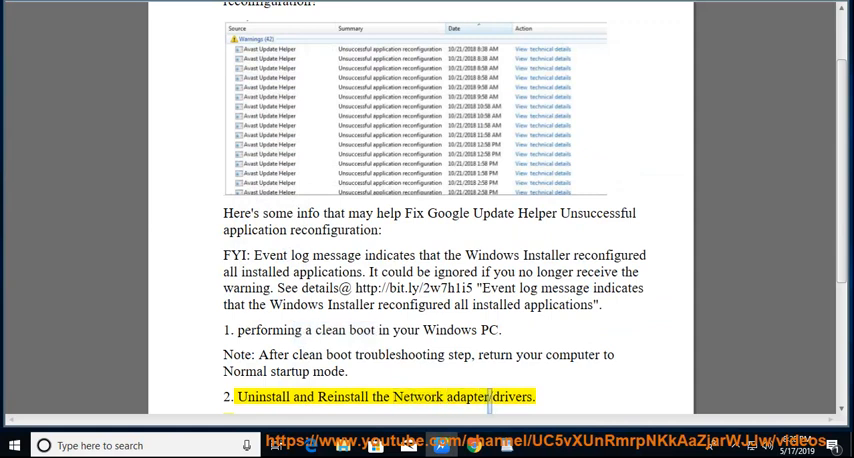
scroll("down", 3)
type("dev")
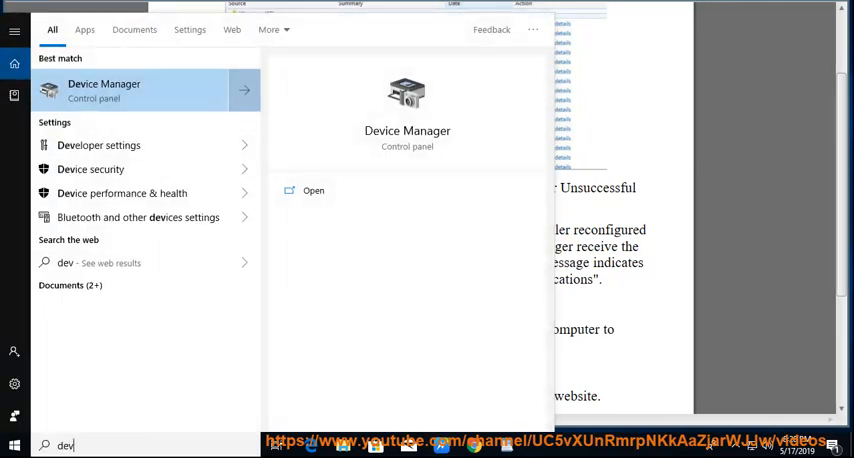
Uninstall the Intel 82574L Gigabit Network Connection adapter and confirm the prompt
left_click(104, 88)
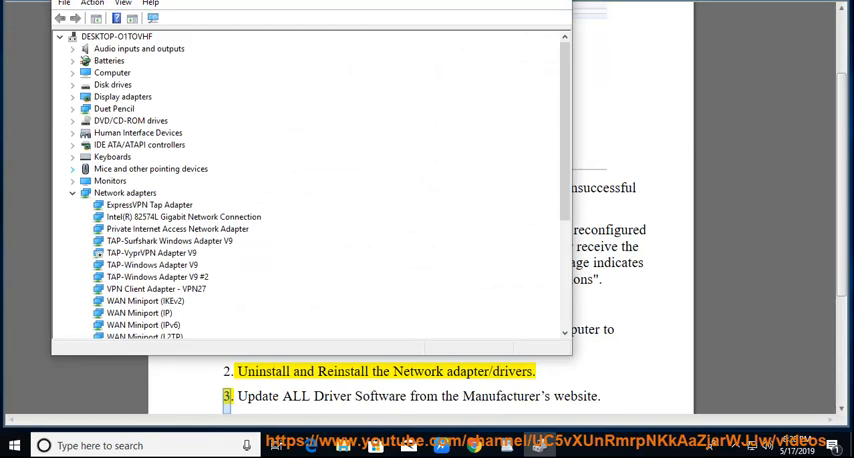
left_click(184, 216)
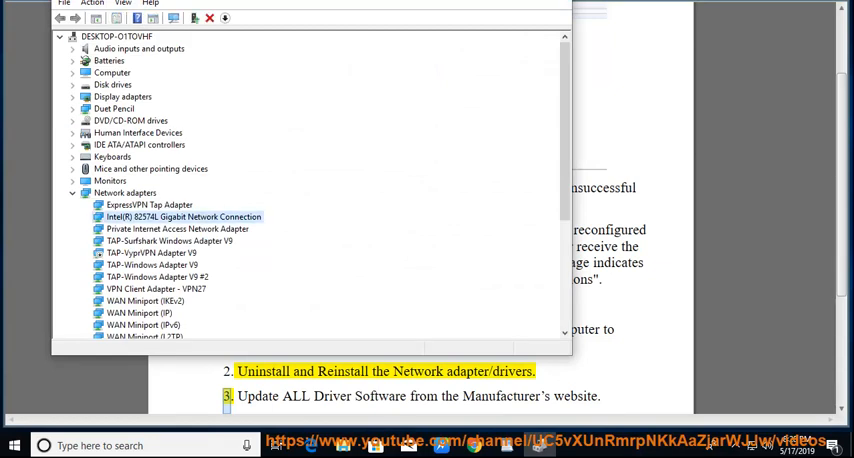
right_click(184, 216)
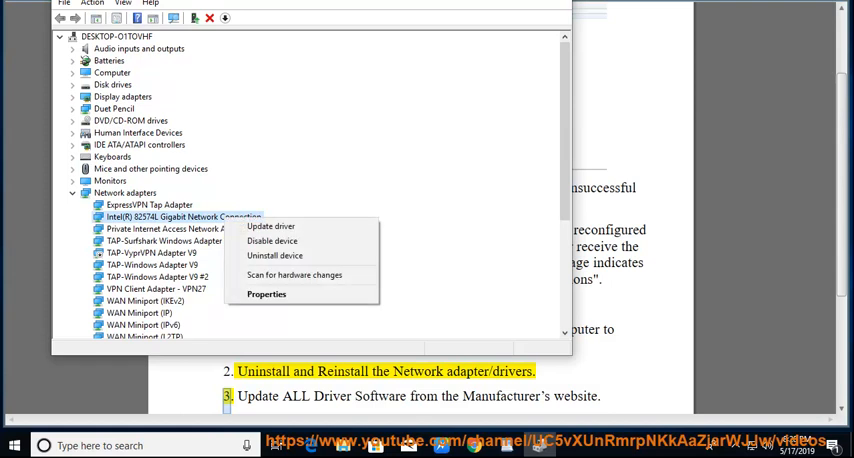
left_click(274, 256)
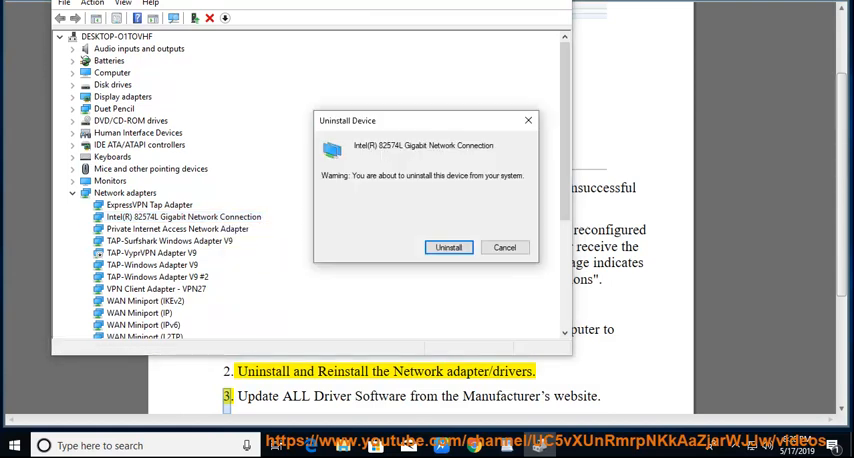
left_click(504, 248)
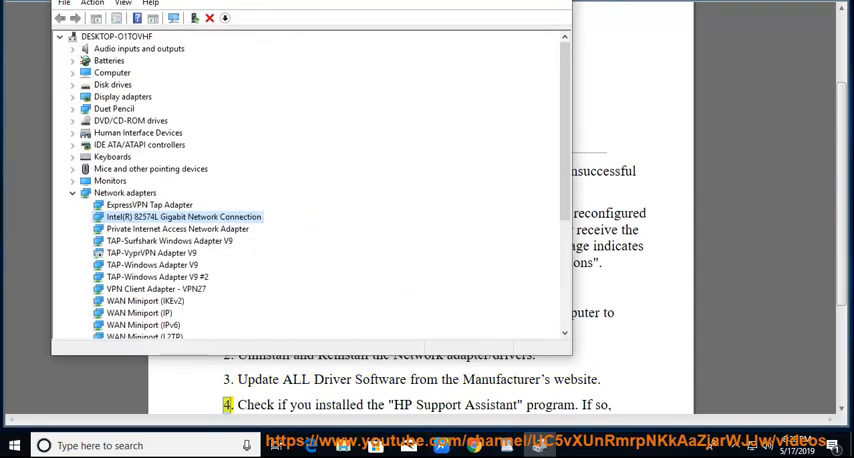
Bring up the network adapter's actions again under Network adapters
left_click(72, 192)
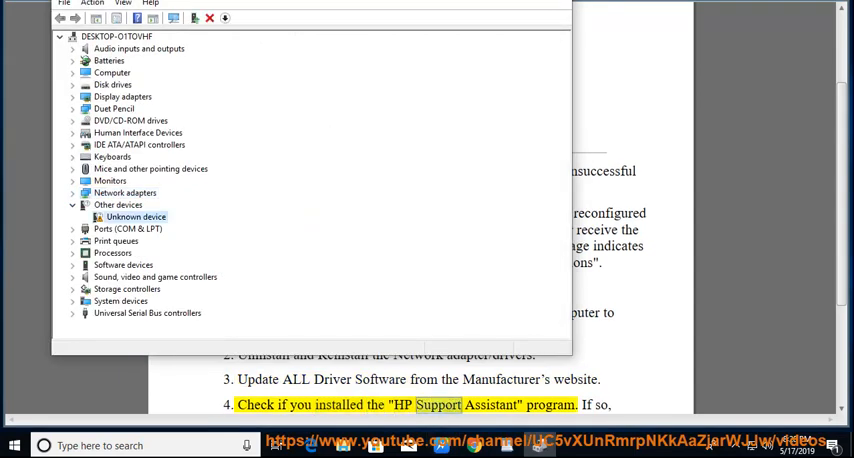
right_click(136, 216)
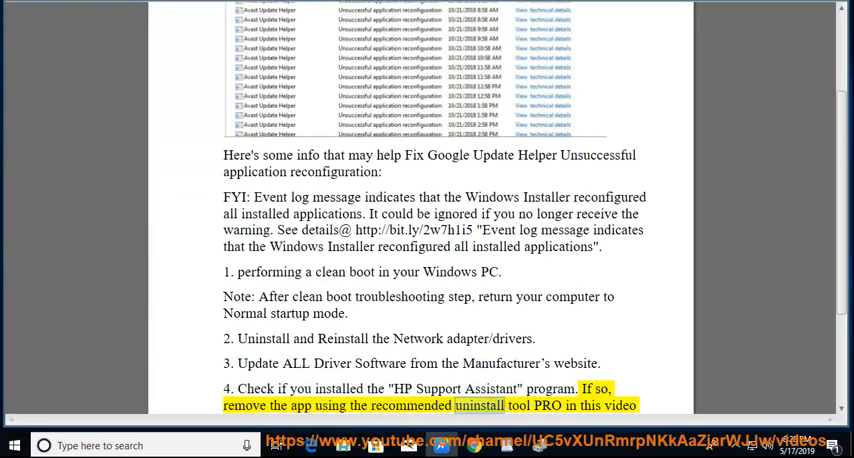
Read fixes 4 to 6, ending on backing up data and resetting or reinstalling Windows
scroll("down", 3)
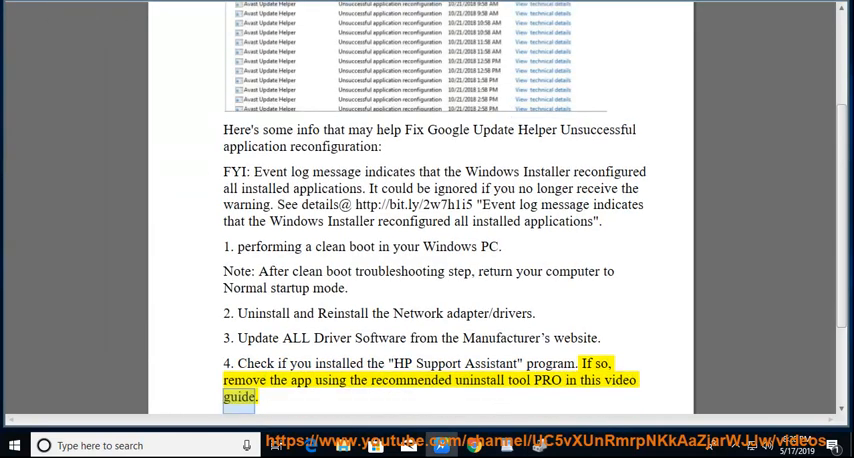
scroll("down", 3)
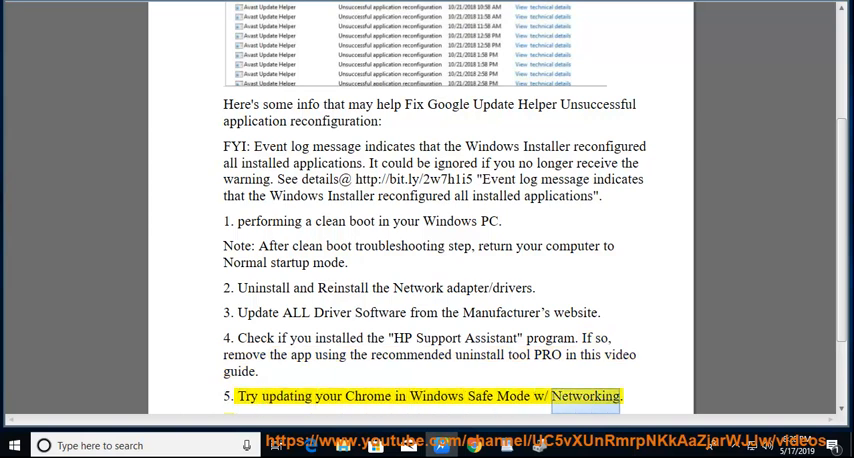
scroll("down", 3)
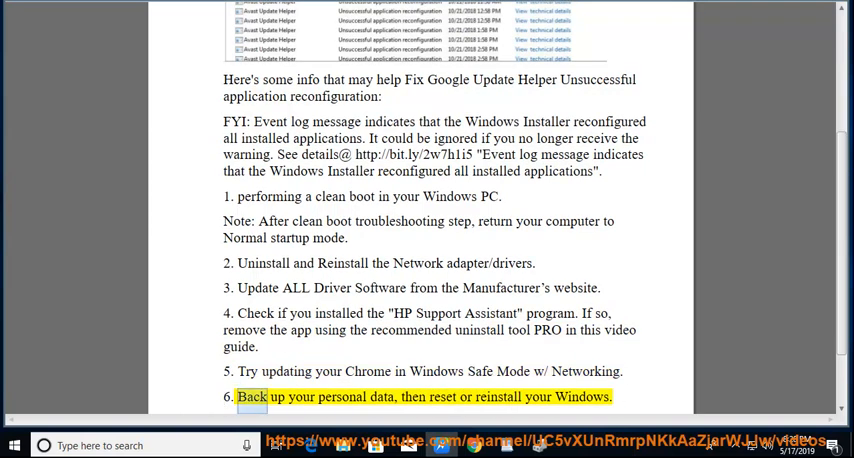
double_click(496, 396)
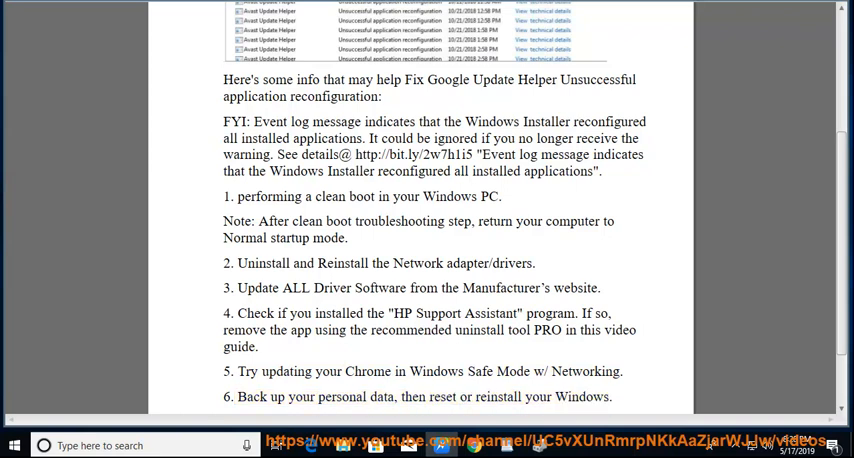
double_click(444, 396)
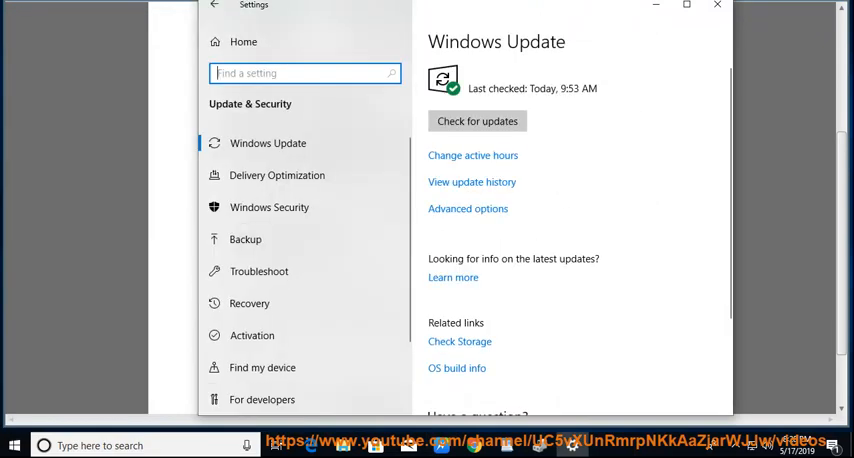
From Recovery, start Reset this PC choosing Keep my files
left_click(250, 304)
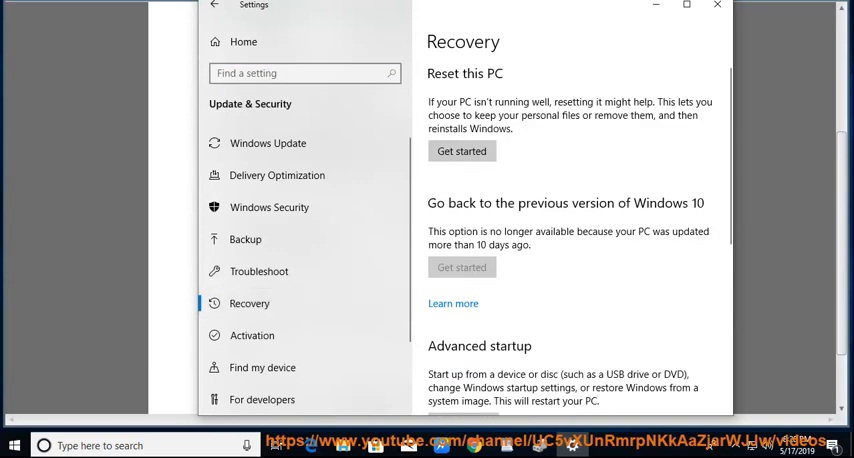
left_click(462, 150)
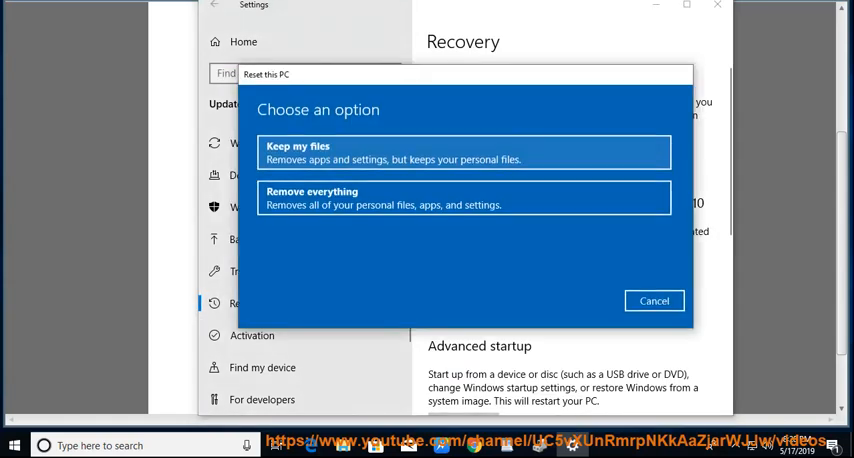
left_click(464, 152)
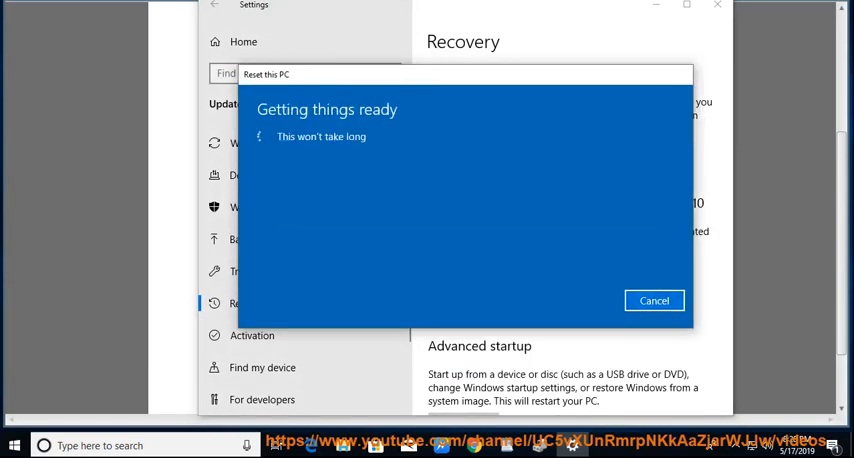